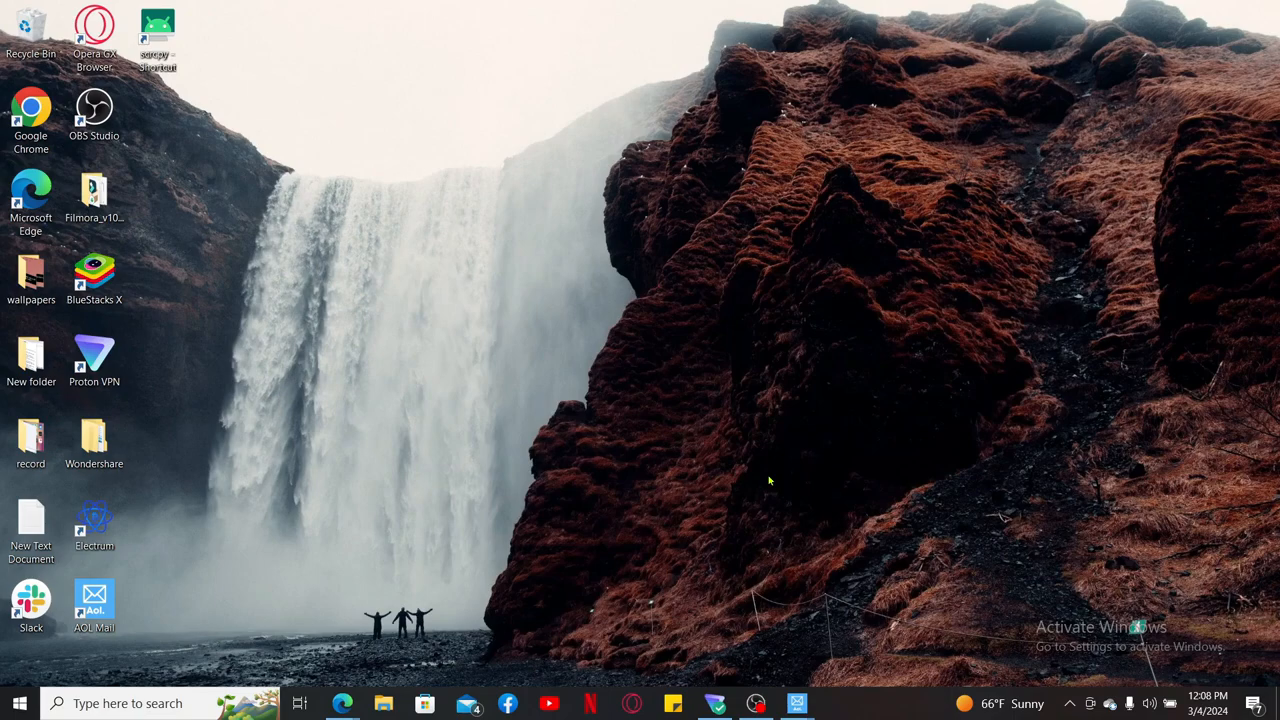
pyautogui.moveTo(848, 393)
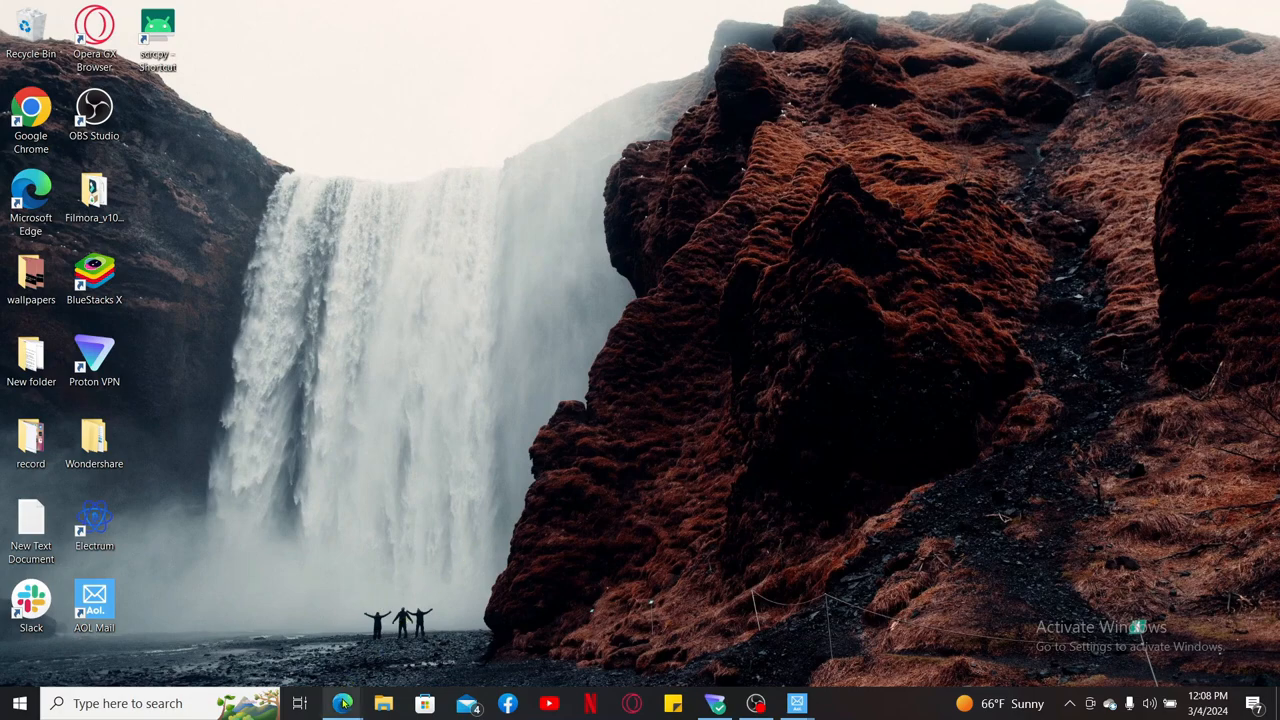
# Step: Launch Edge, load AOL Mail, and show the Inbox message list
pyautogui.click(342, 703)
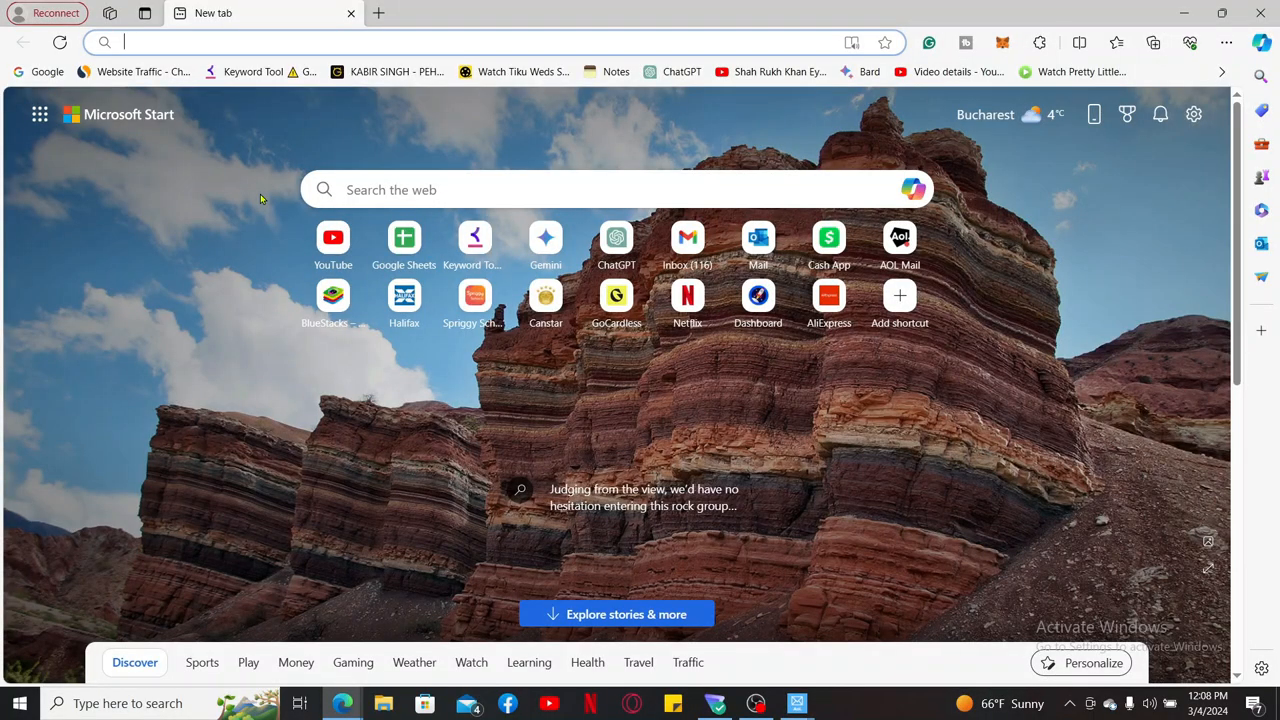
pyautogui.write('mail.aol.com/d/folders/1')
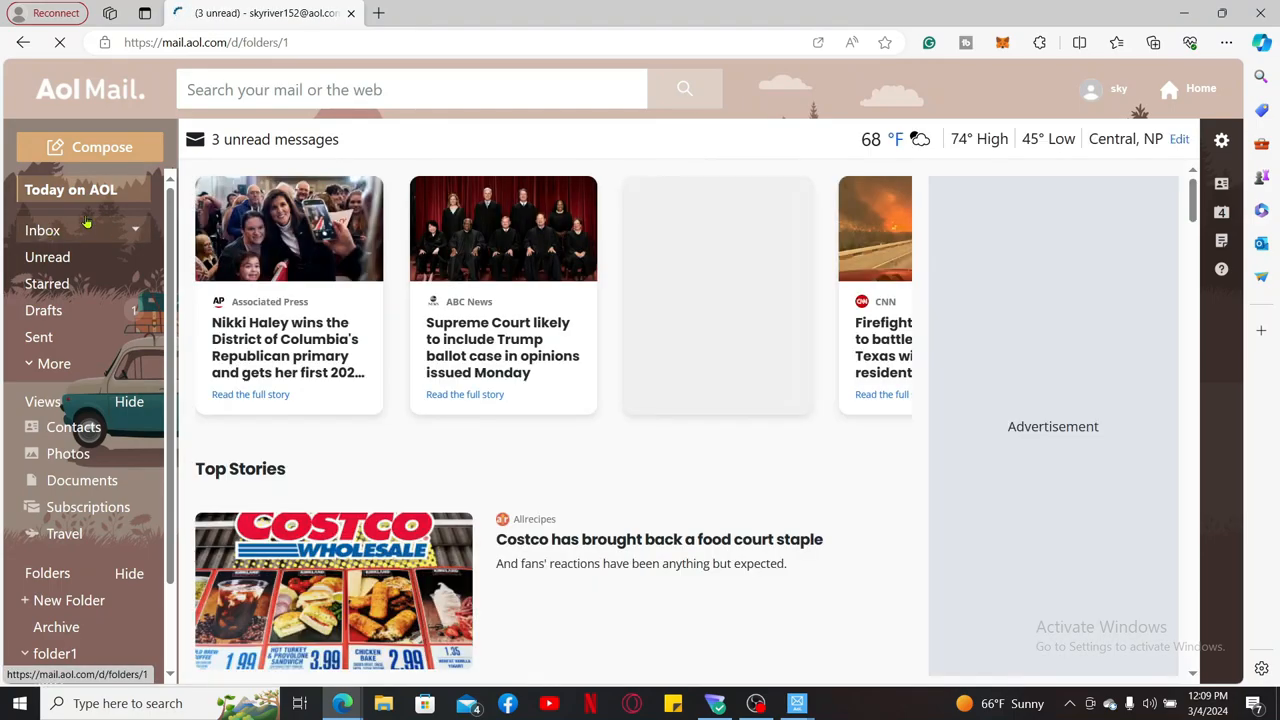
pyautogui.click(42, 230)
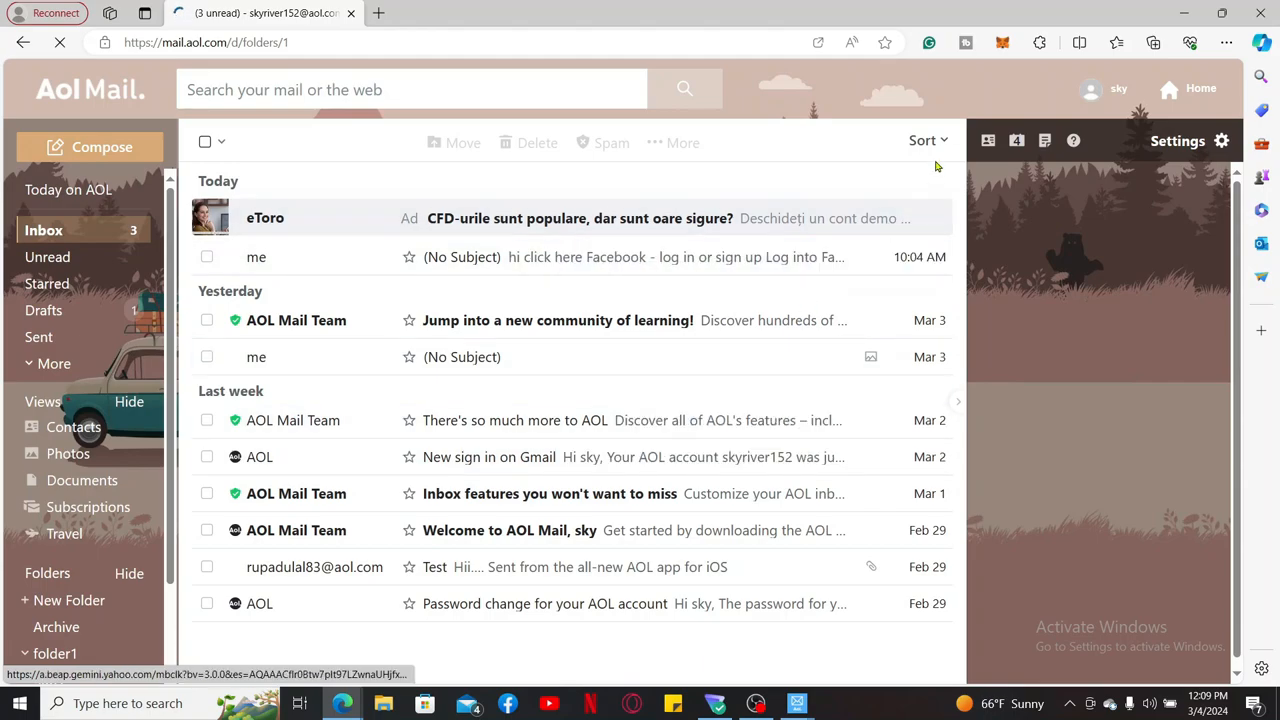
# Step: Choose Sender from the inbox Sort dropdown to order emails by sender name
pyautogui.click(922, 140)
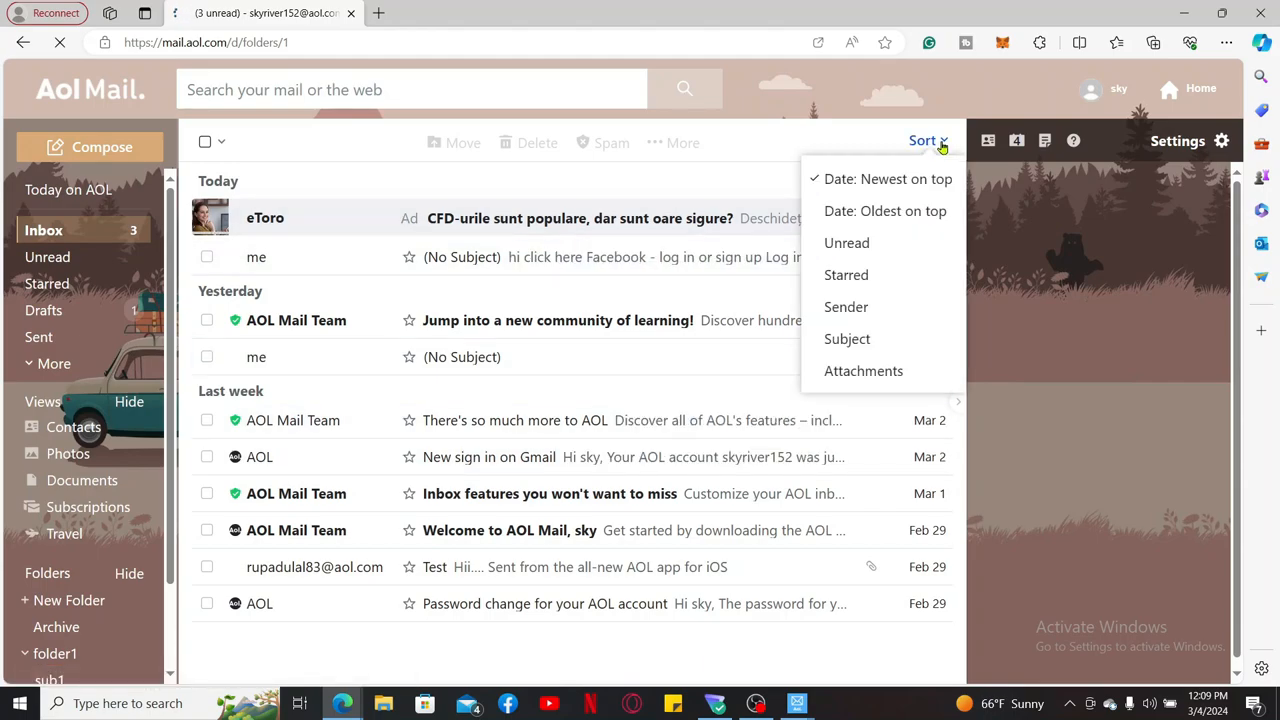
pyautogui.click(846, 307)
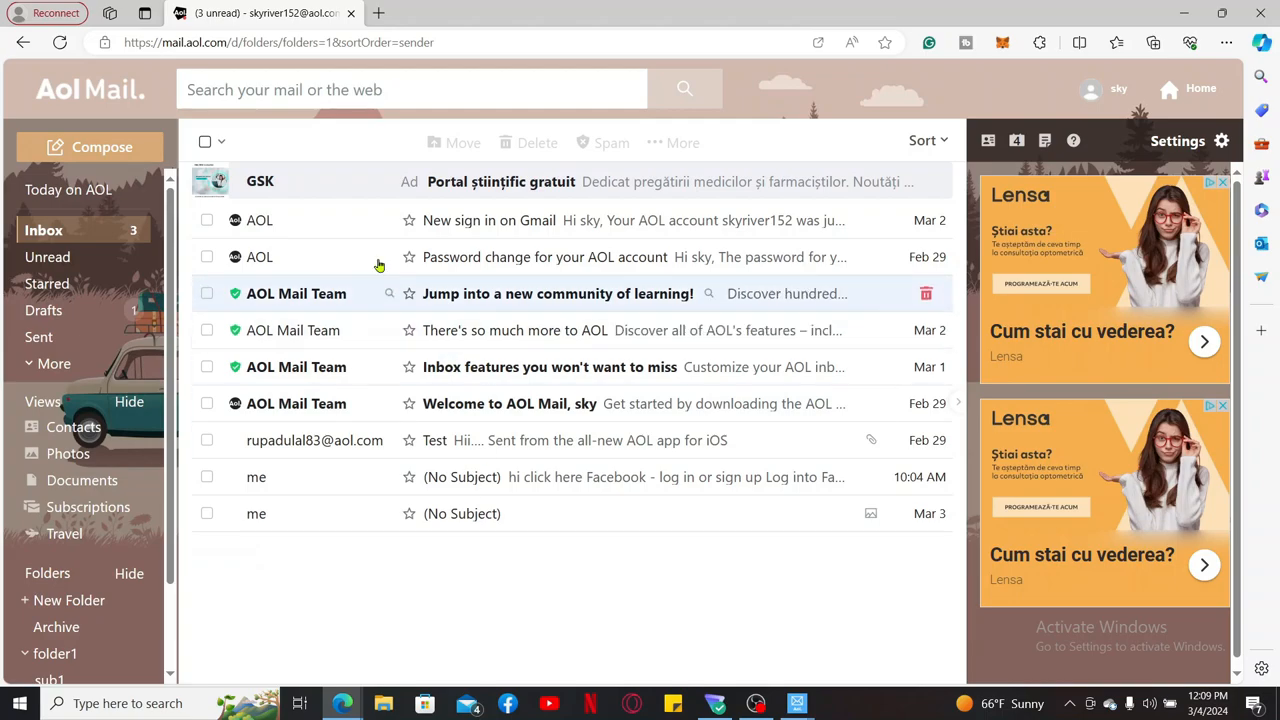
pyautogui.moveTo(593, 330)
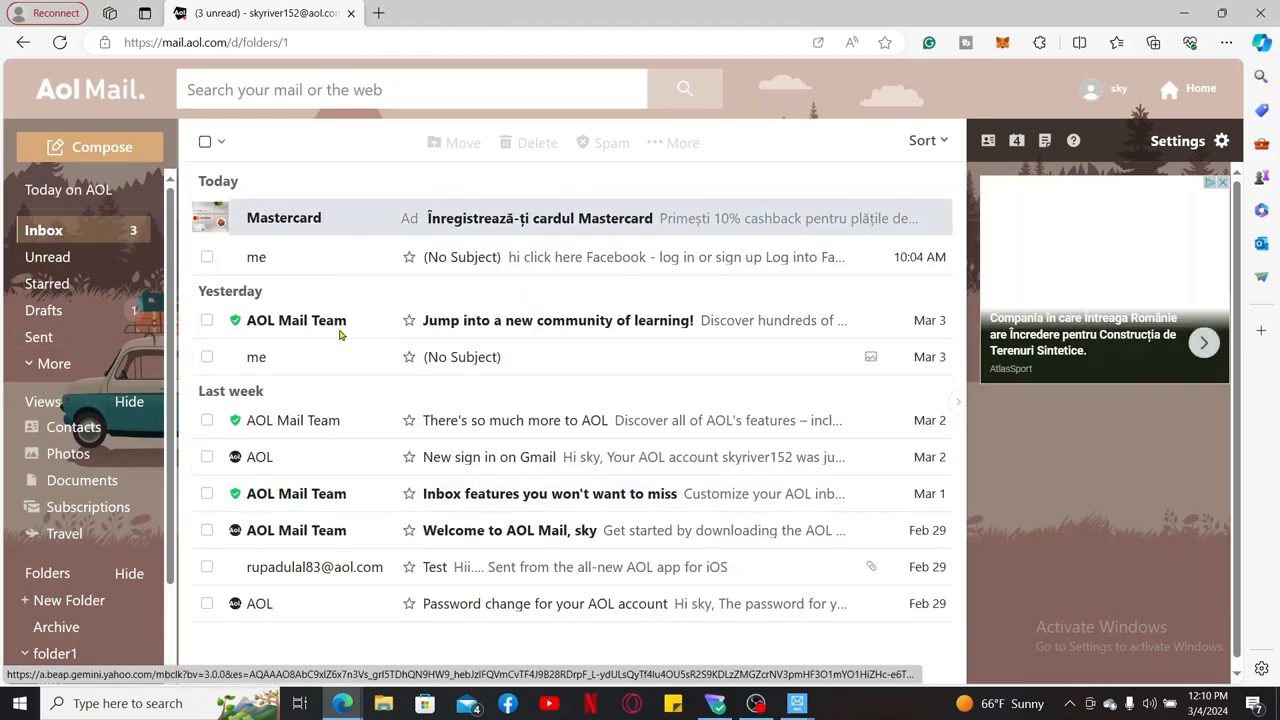
pyautogui.moveTo(335, 448)
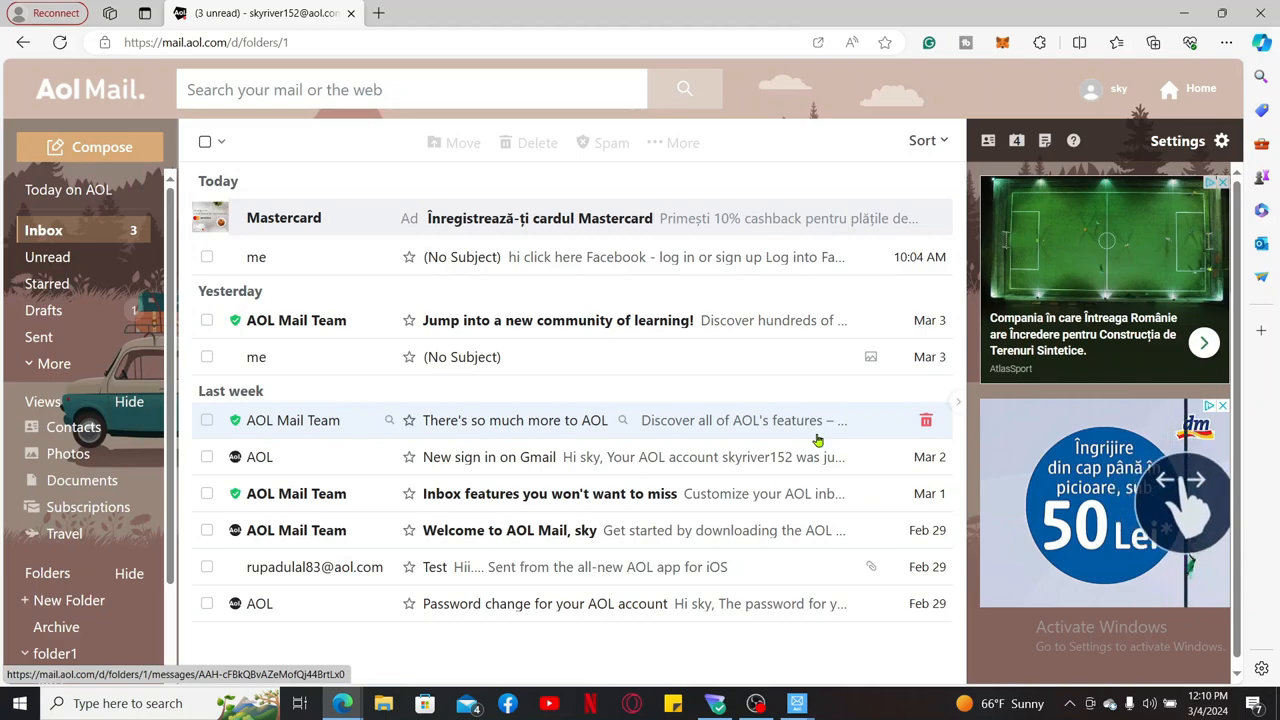
pyautogui.moveTo(1032, 337)
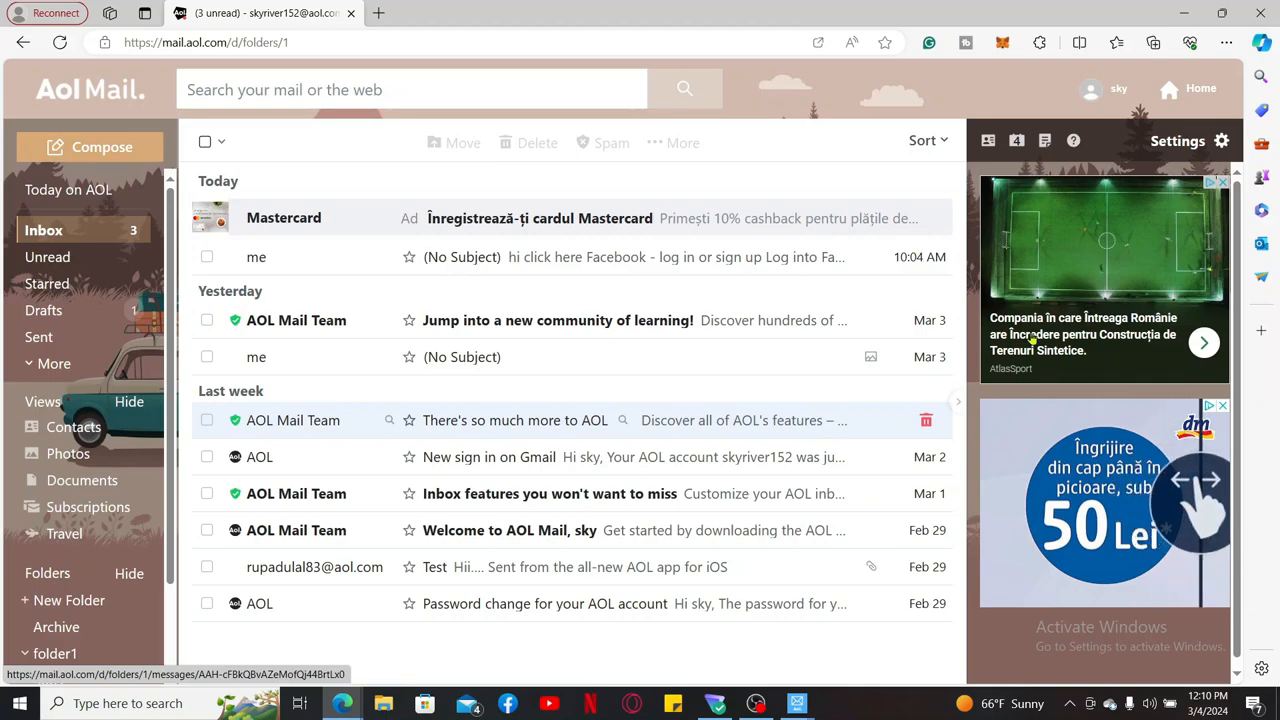